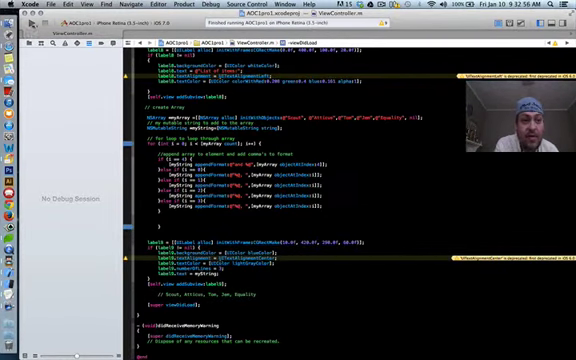
# Build the AOC1pro1 project and run it in the iPhone Retina simulator.
pyautogui.click(26, 10)
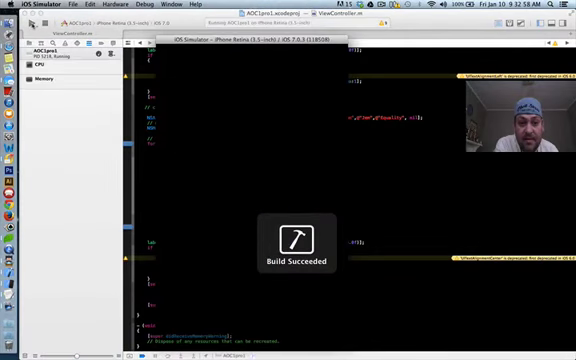